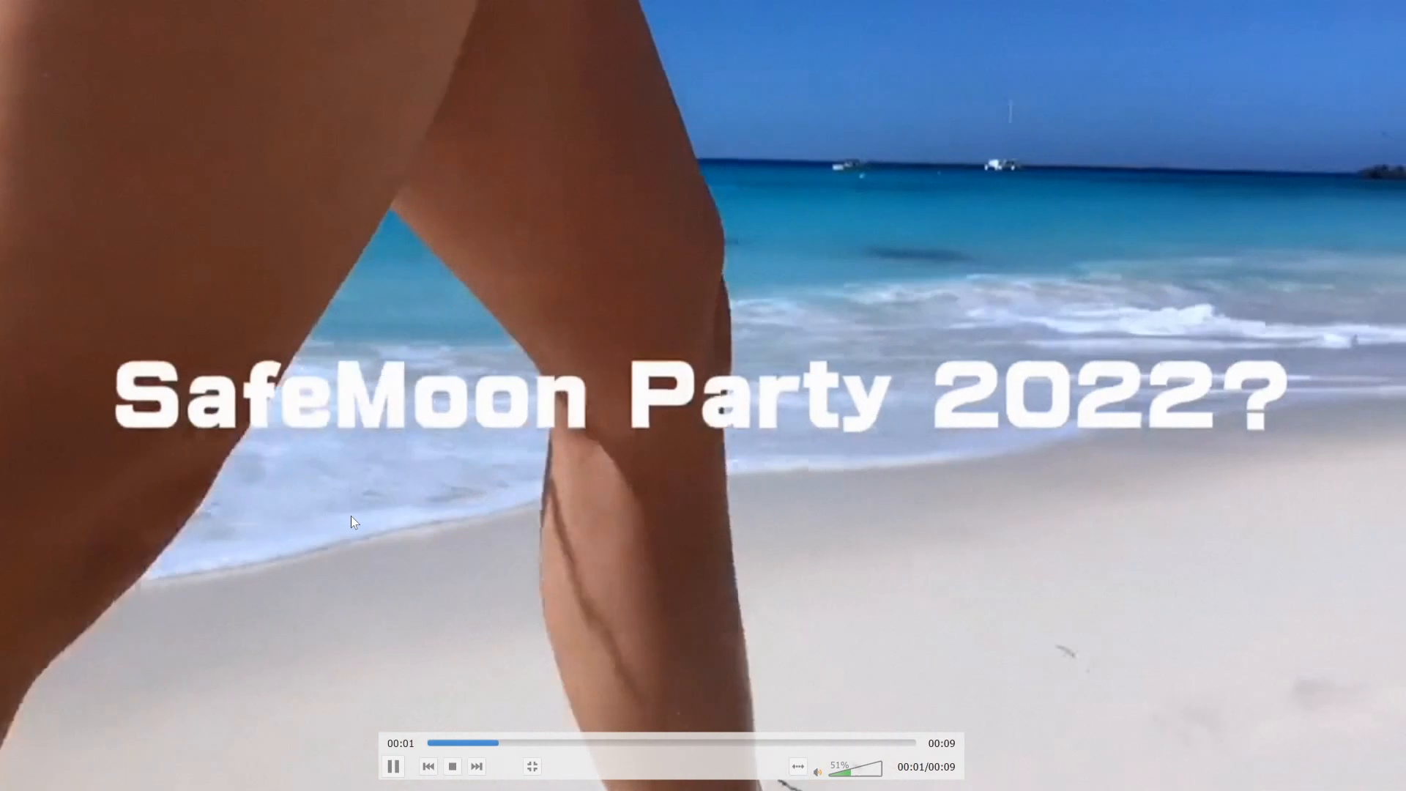
# Start playback of the SafeMoon Party 2022? intro clip
pyautogui.click(531, 765)
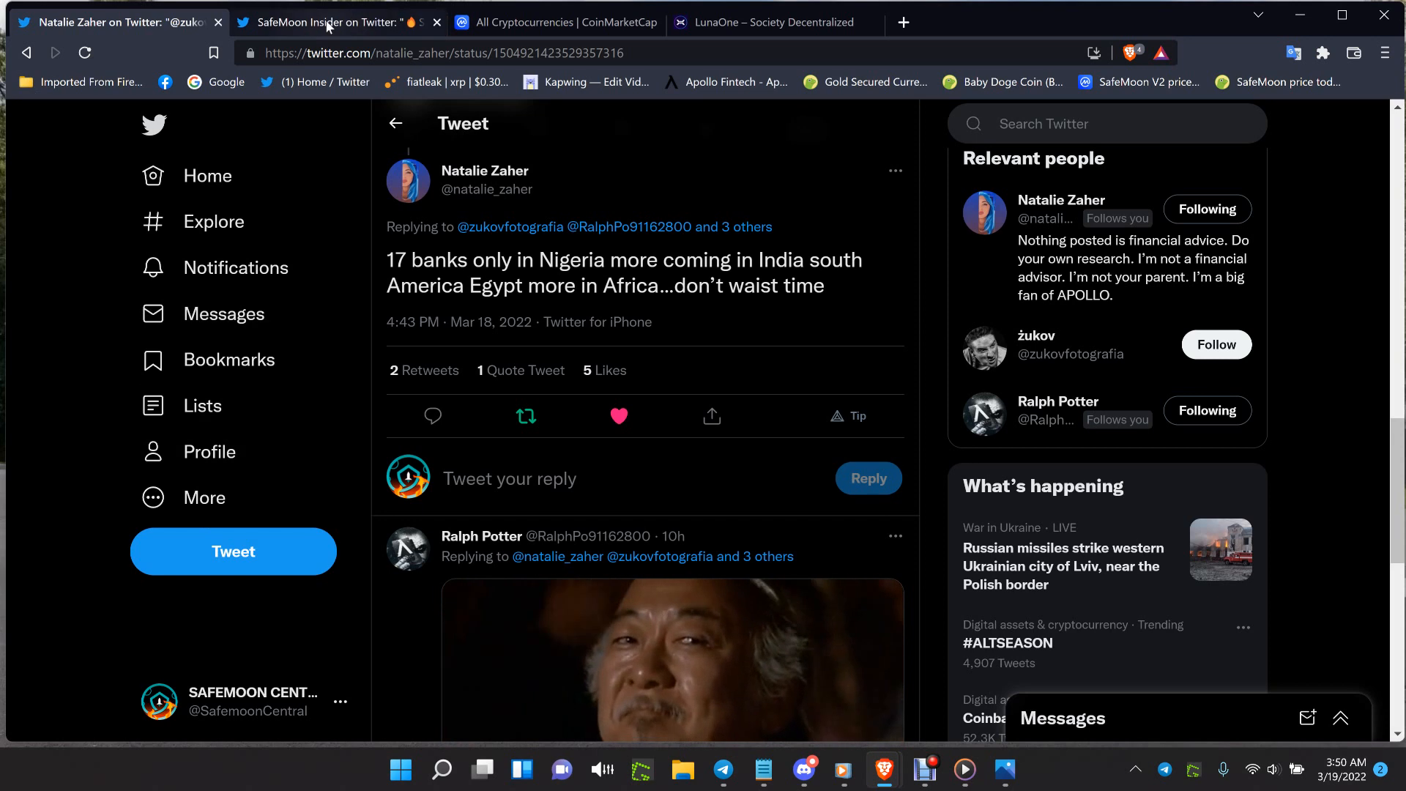
# Switch to the SafeMoon Insider tweet announcing the official SafeMoon Trends Discord
pyautogui.click(337, 22)
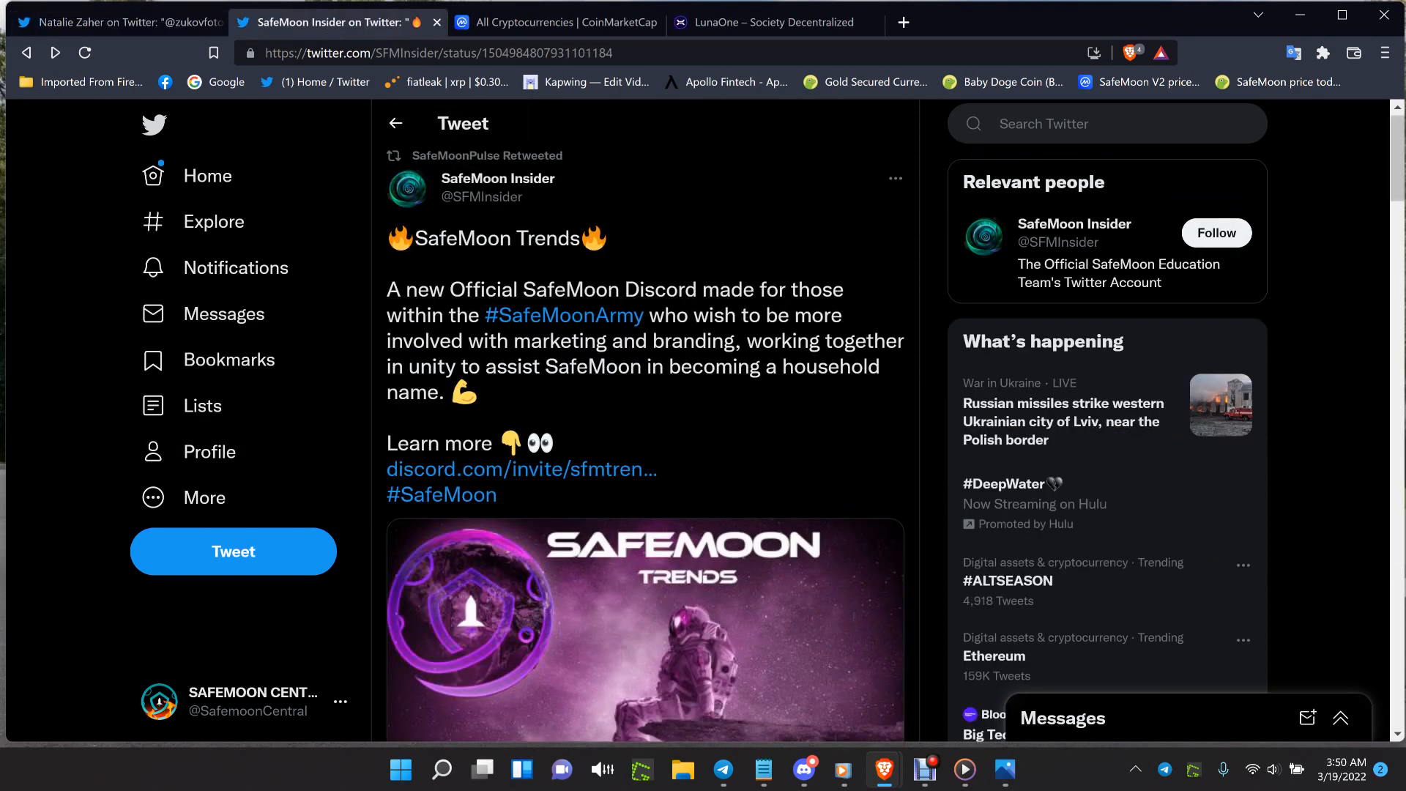
pyautogui.moveTo(713, 235)
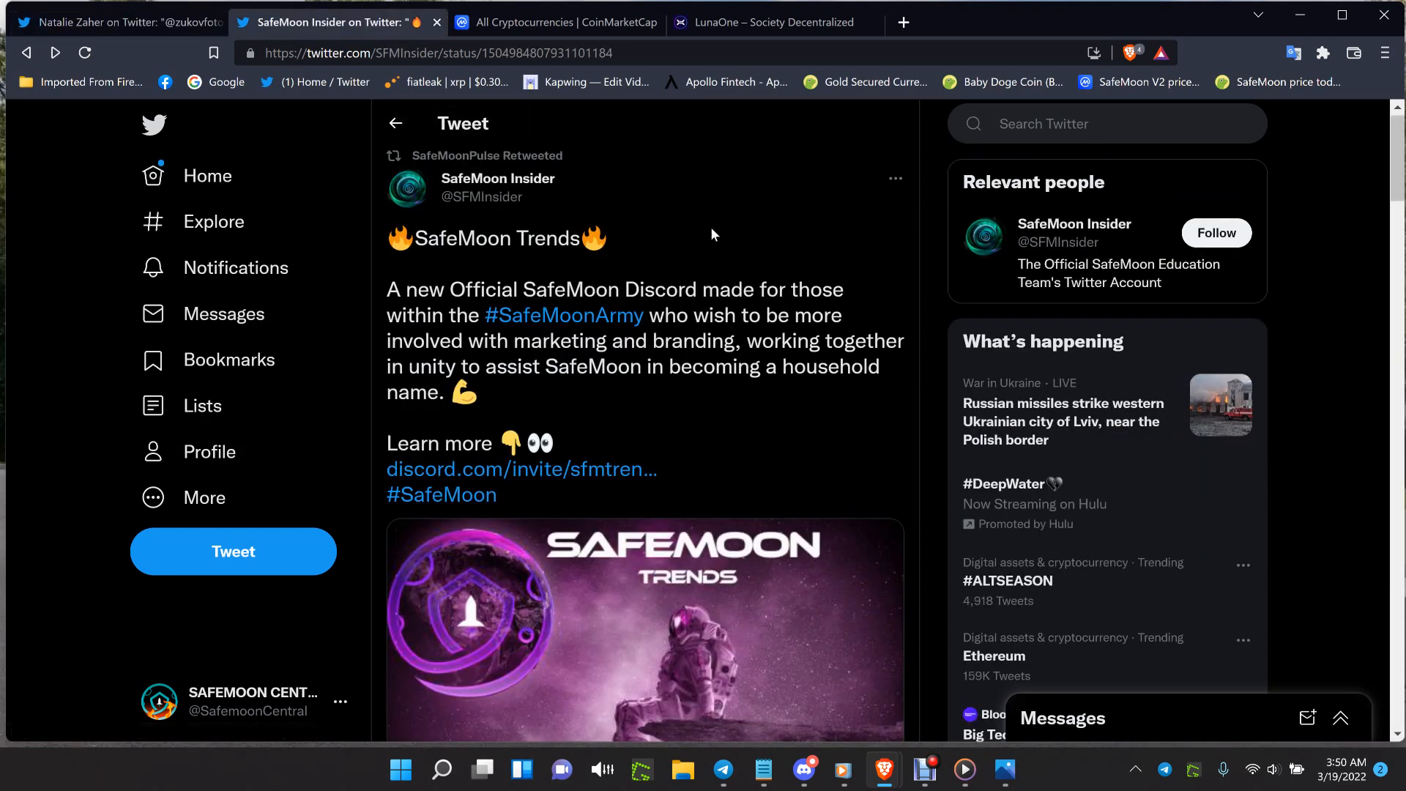
pyautogui.moveTo(742, 298)
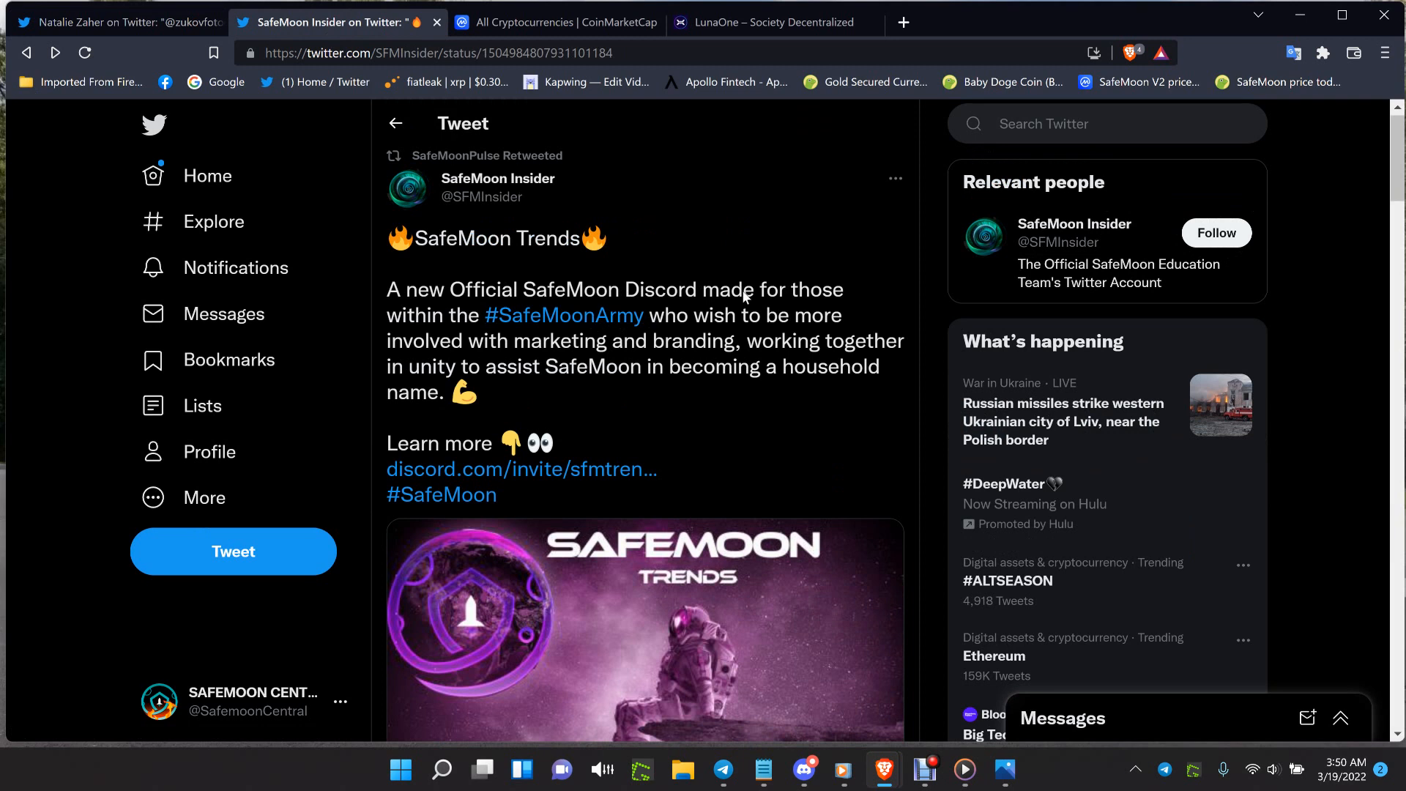
pyautogui.moveTo(520, 321)
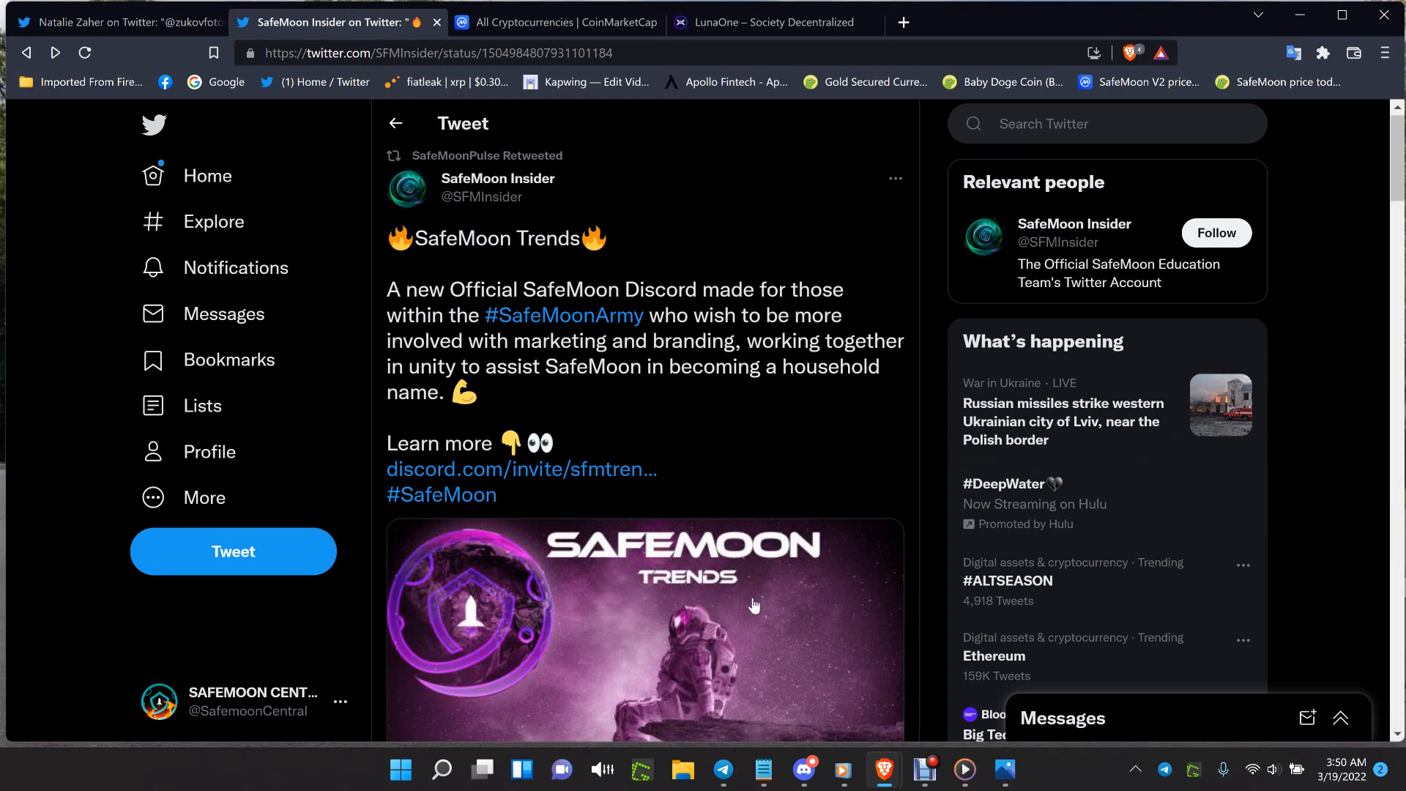
pyautogui.moveTo(932, 744)
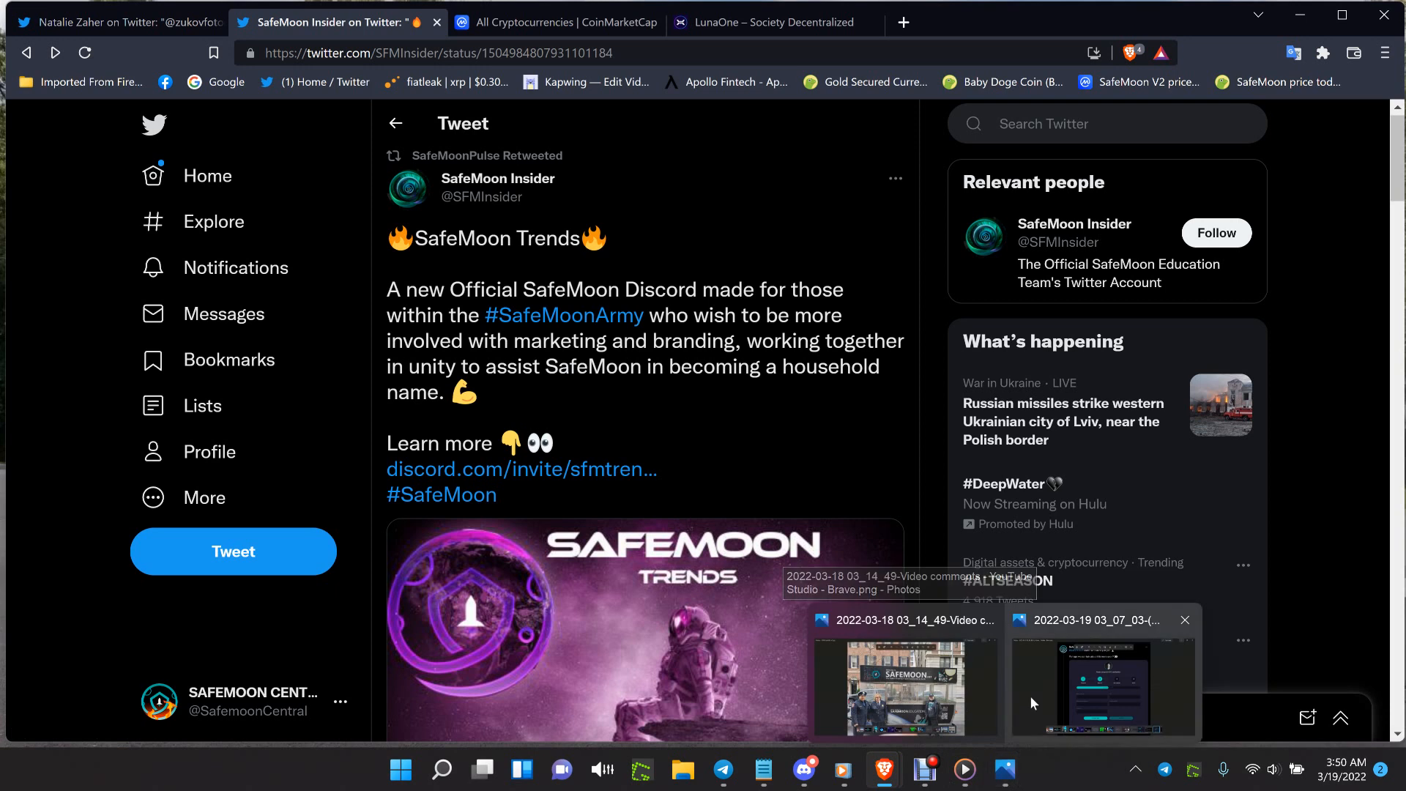
# Bring up the saved screenshot of the SafeMoon 2.0 KYC verification form tweet in Photos
pyautogui.click(1102, 685)
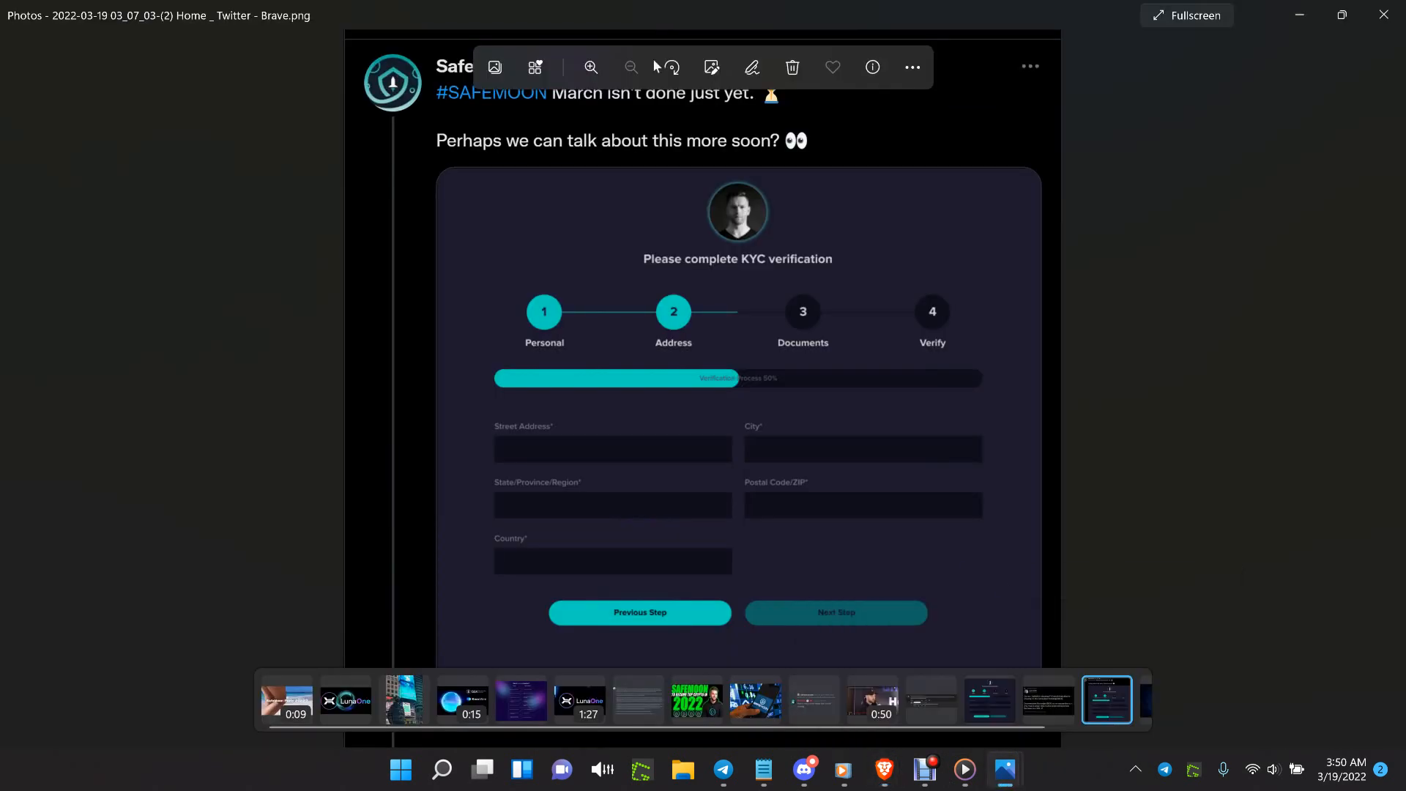
pyautogui.moveTo(214, 305)
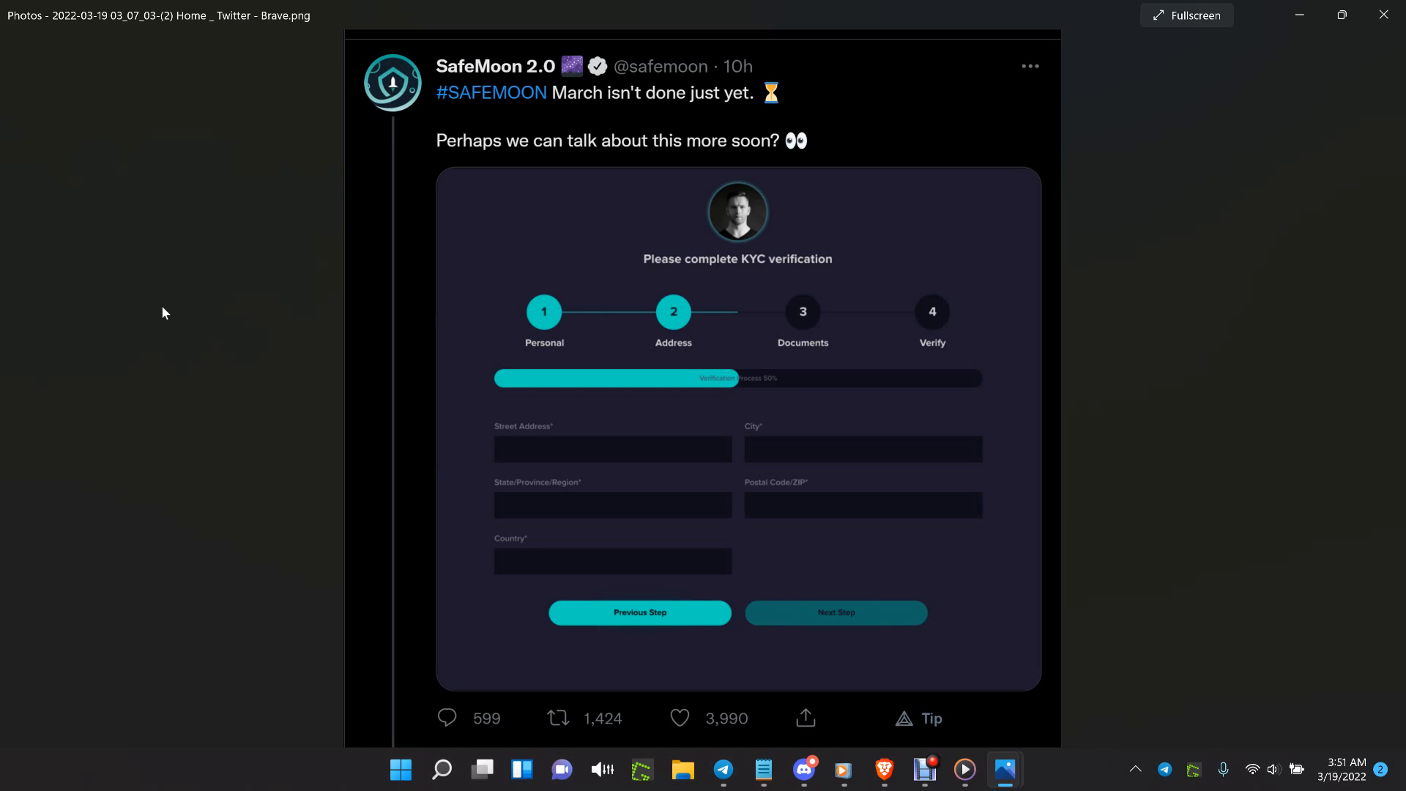
pyautogui.moveTo(413, 160)
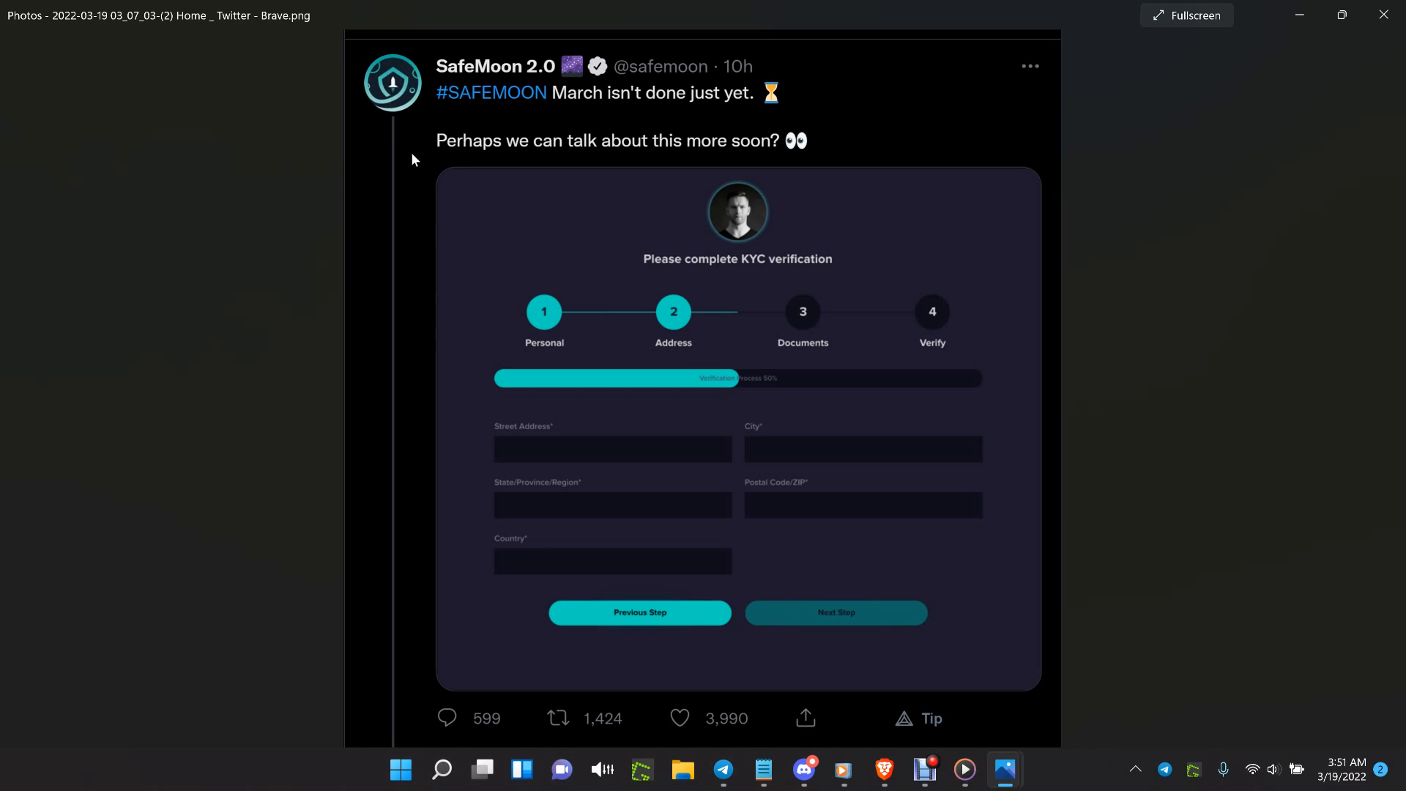
pyautogui.moveTo(1298, 15)
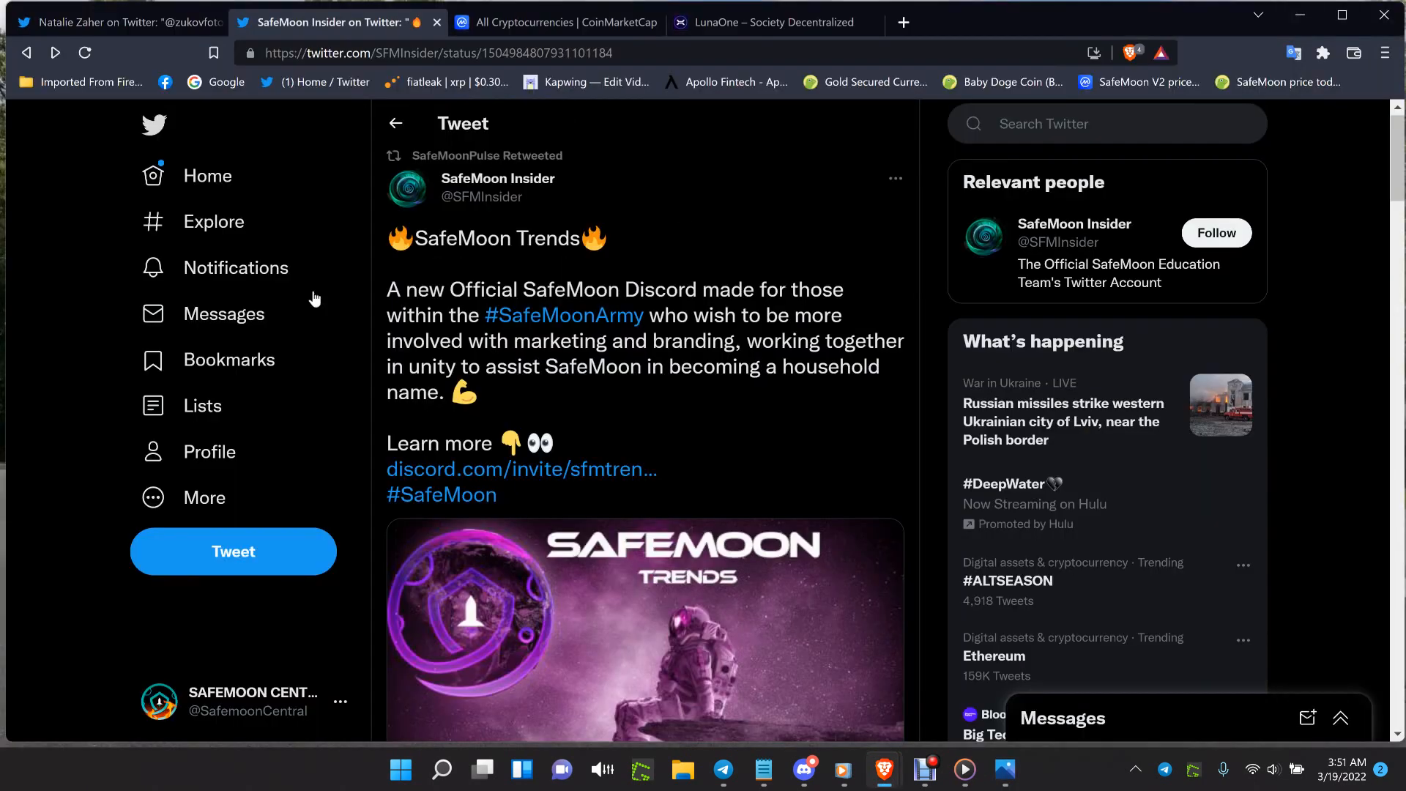
pyautogui.moveTo(21, 287)
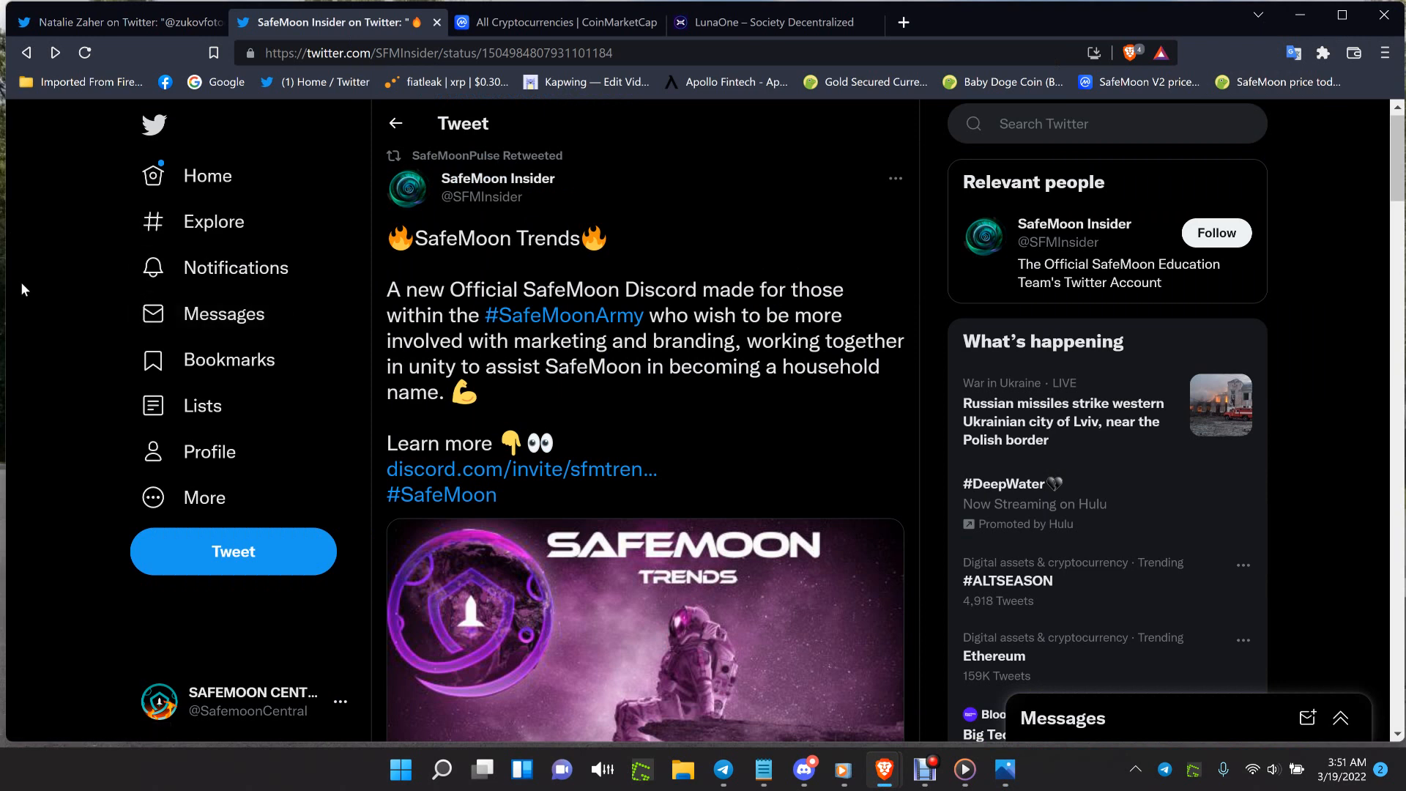
pyautogui.moveTo(72, 249)
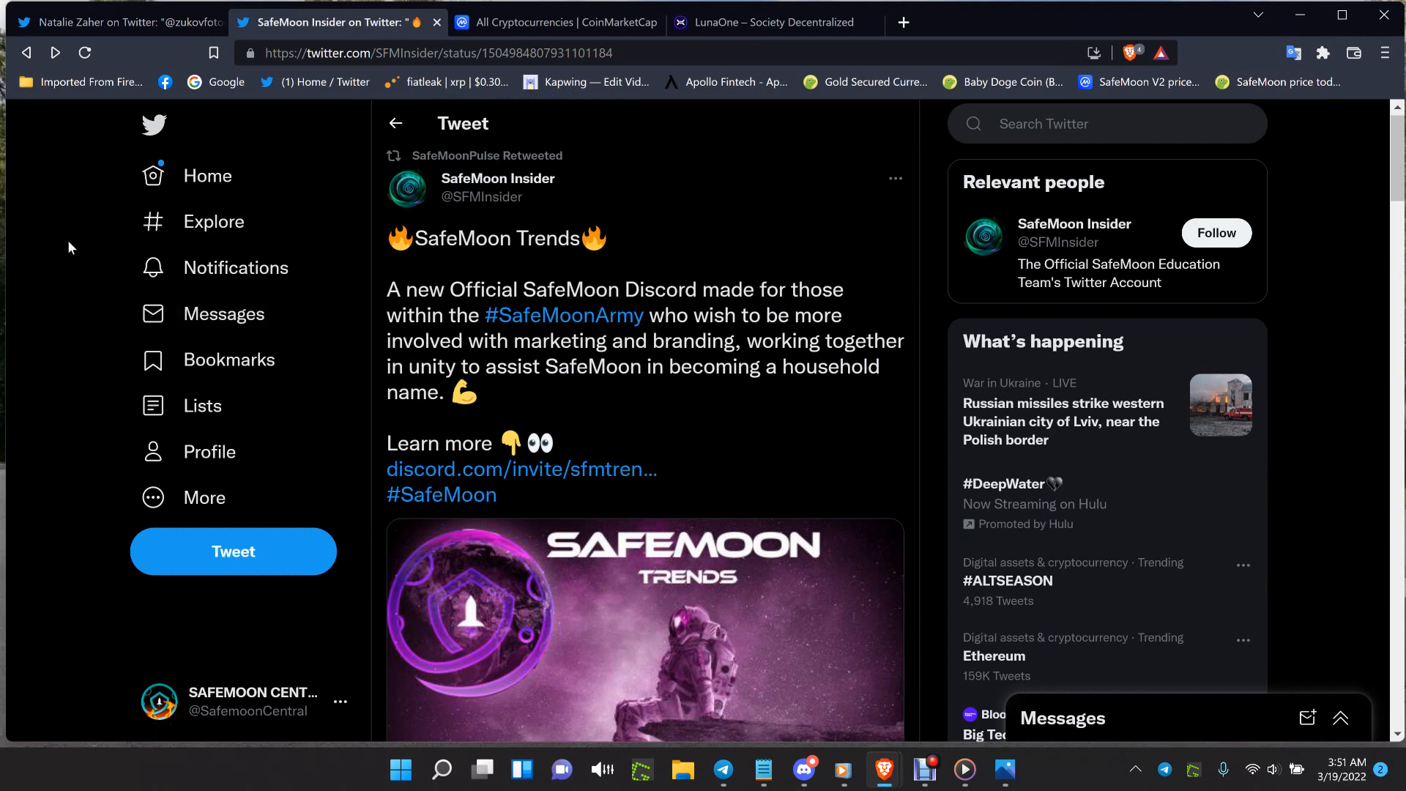
pyautogui.moveTo(502, 45)
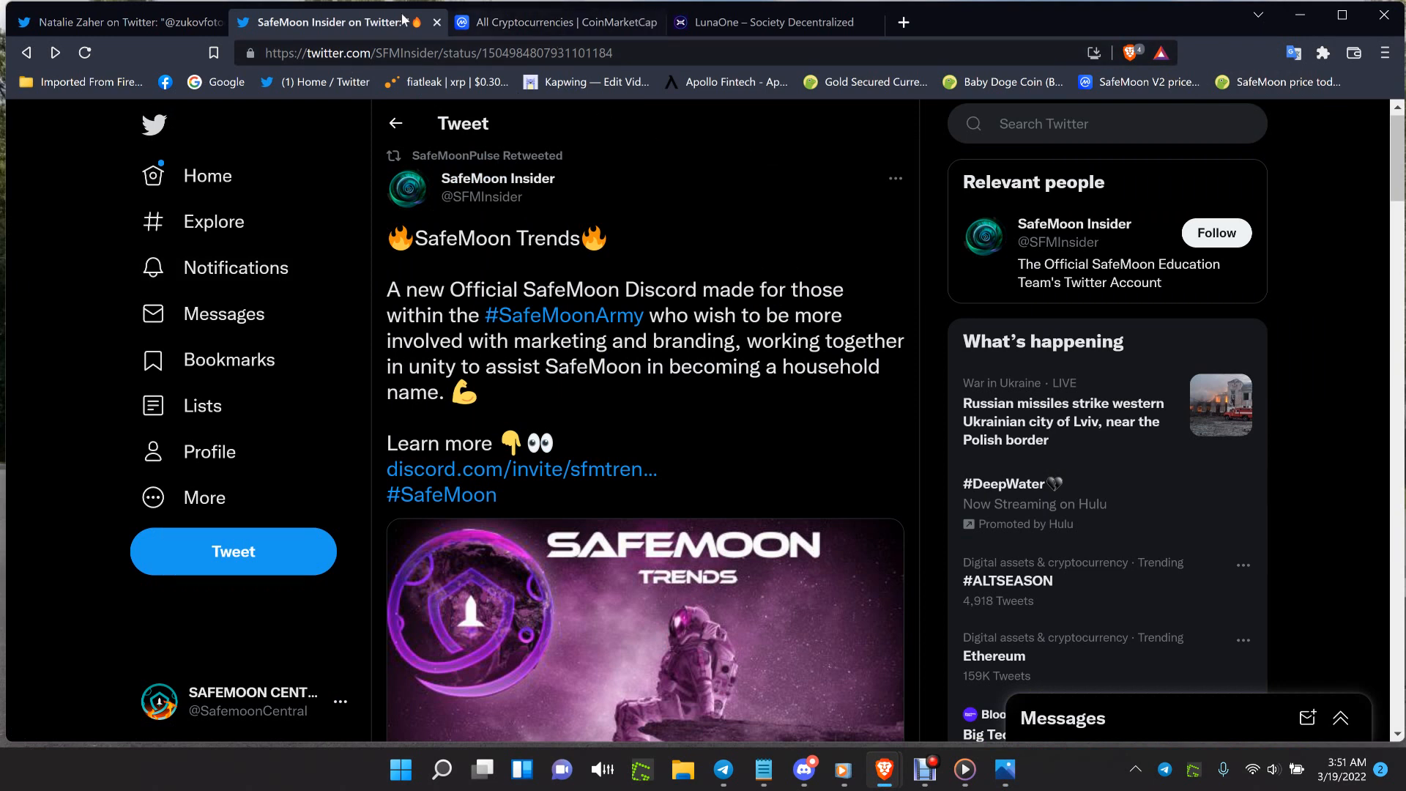
# Show CoinMarketCap's All Cryptocurrencies ranking led by Bitcoin, Ethereum and Tether
pyautogui.click(556, 22)
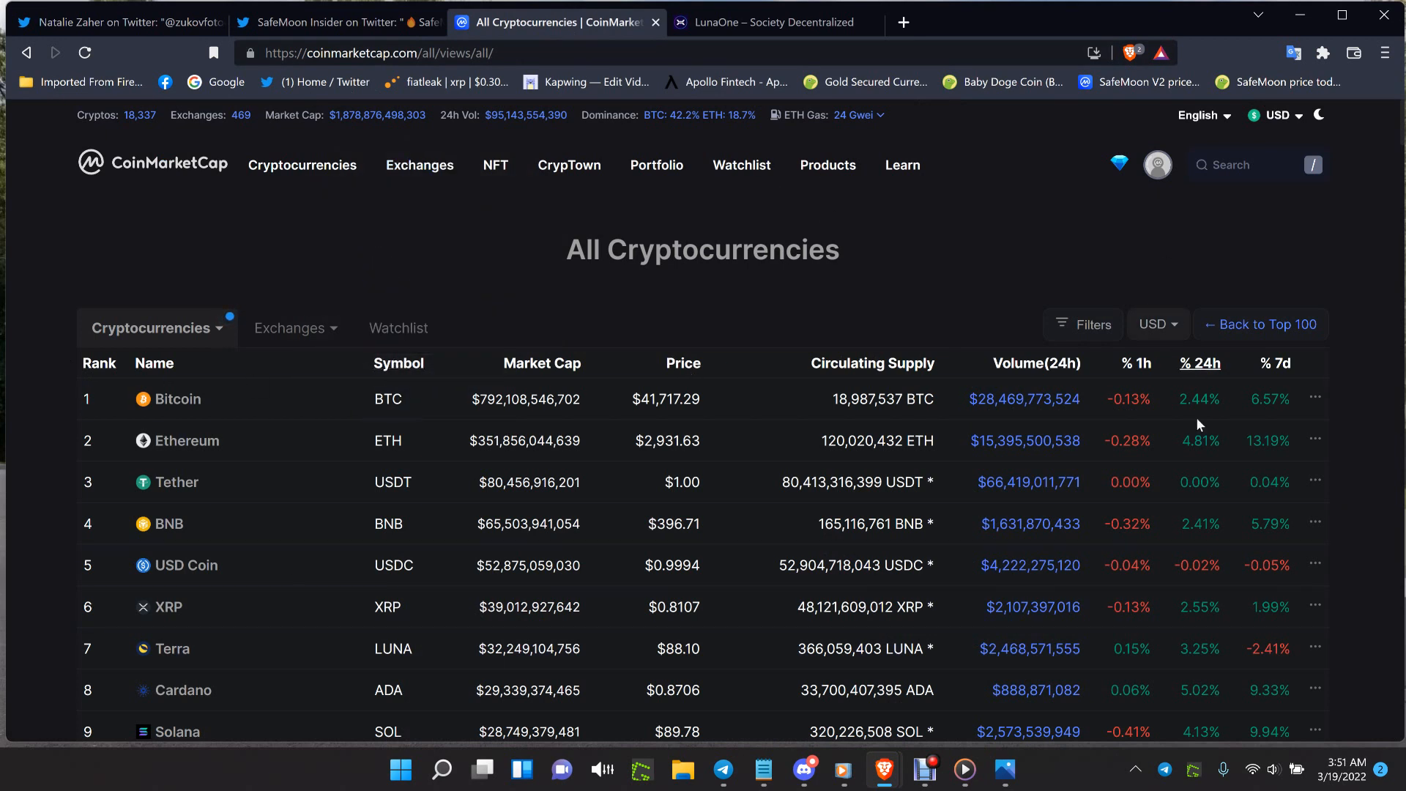
pyautogui.moveTo(748, 38)
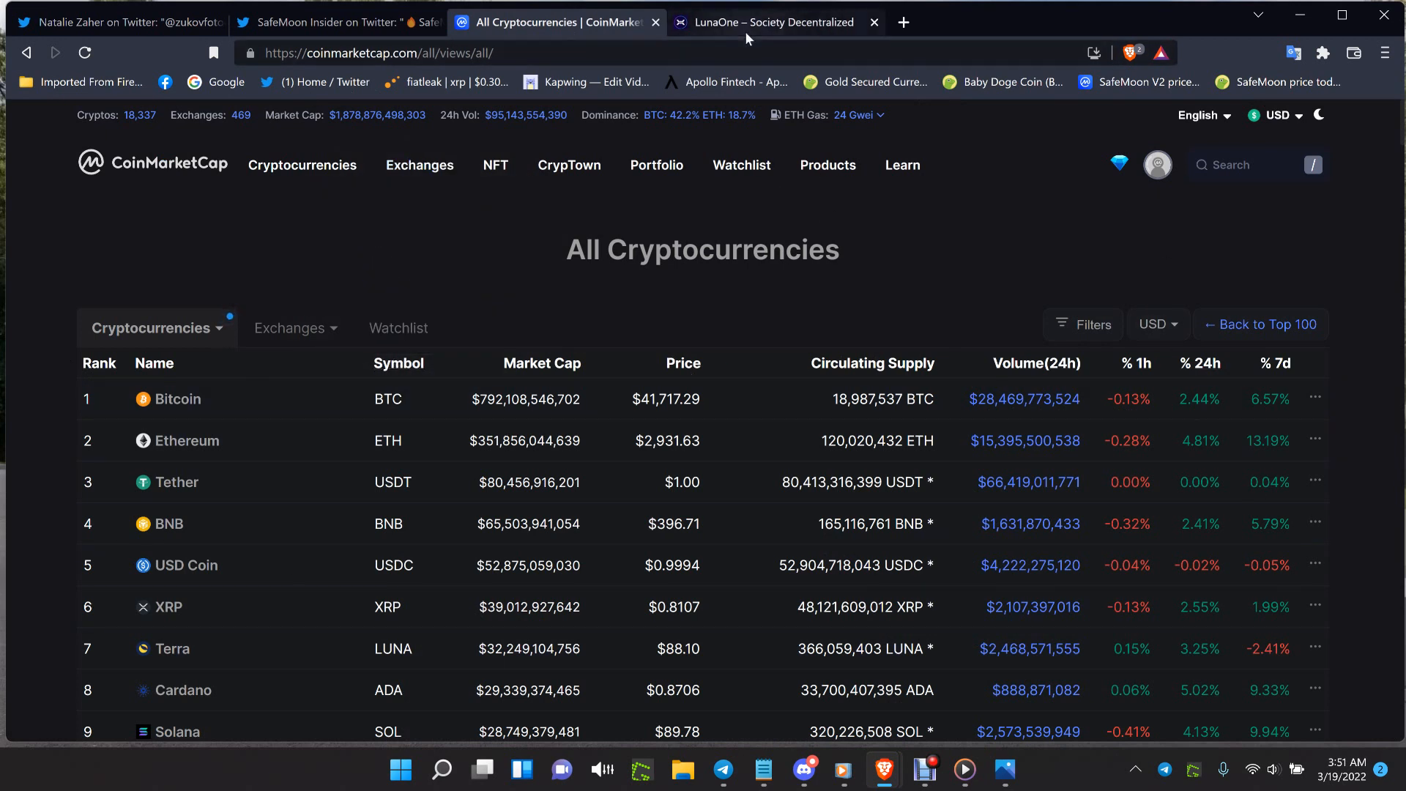
# Show the LunaOne Society Decentralized home page, then load the SAFEMOON (2) closing clip in Media Player
pyautogui.click(772, 22)
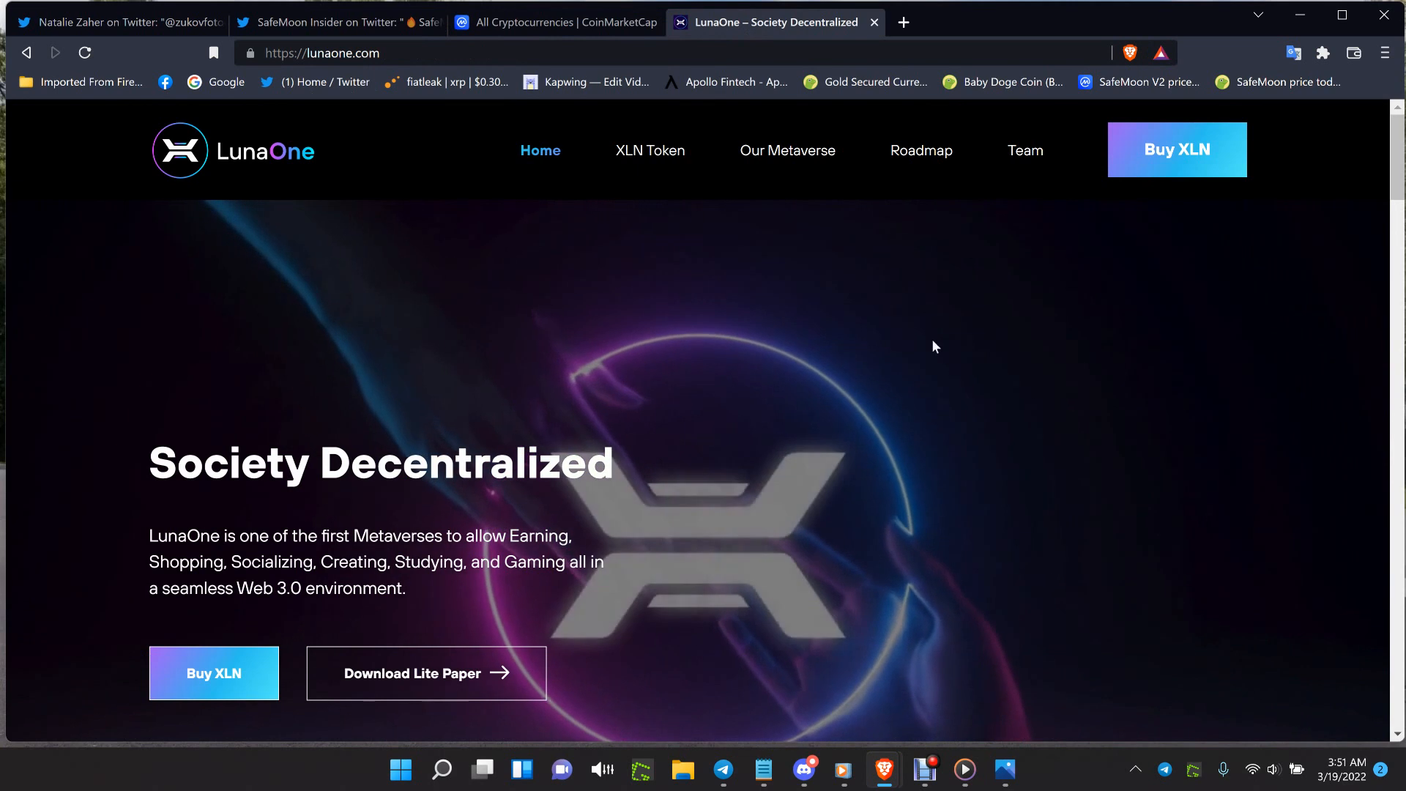
pyautogui.moveTo(528, 252)
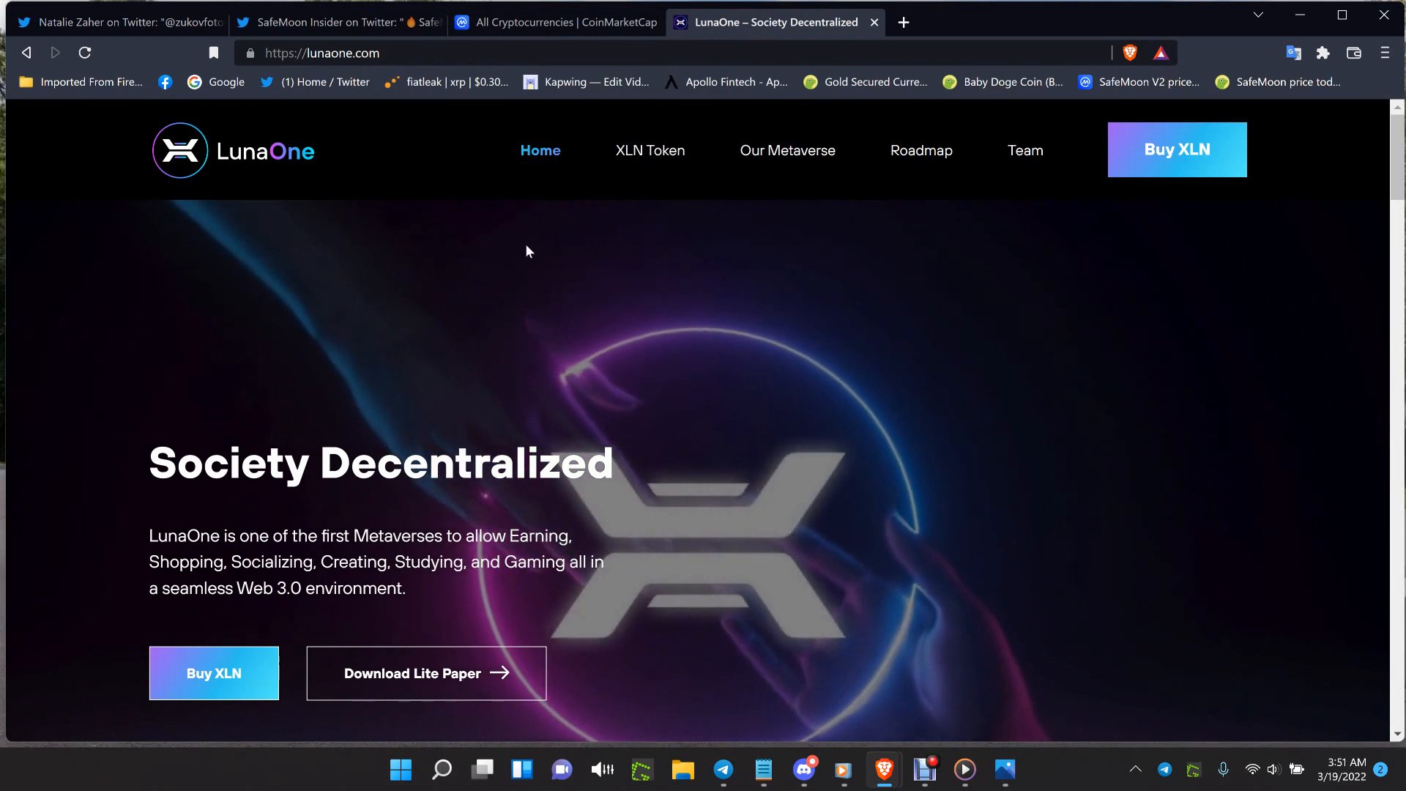
pyautogui.moveTo(940, 307)
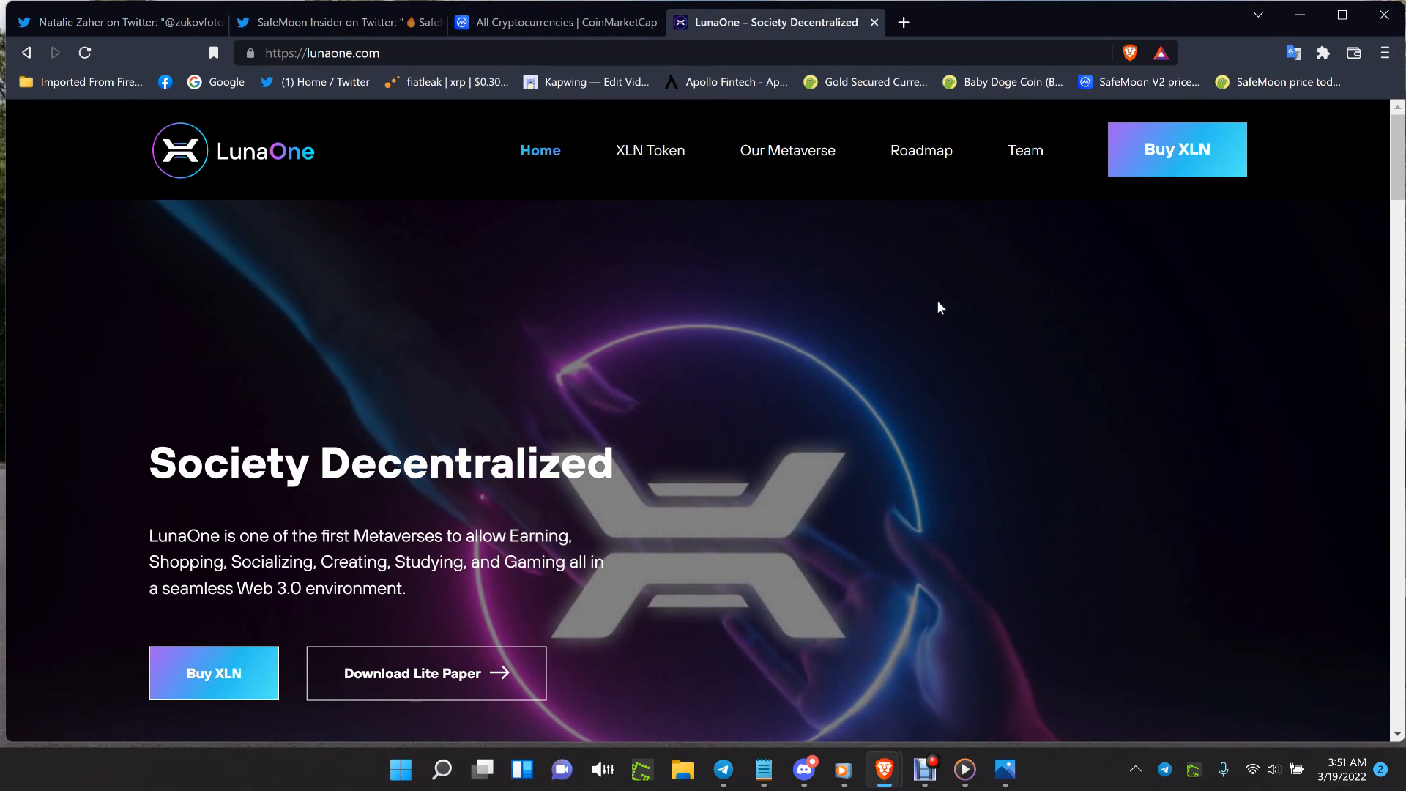
pyautogui.moveTo(667, 103)
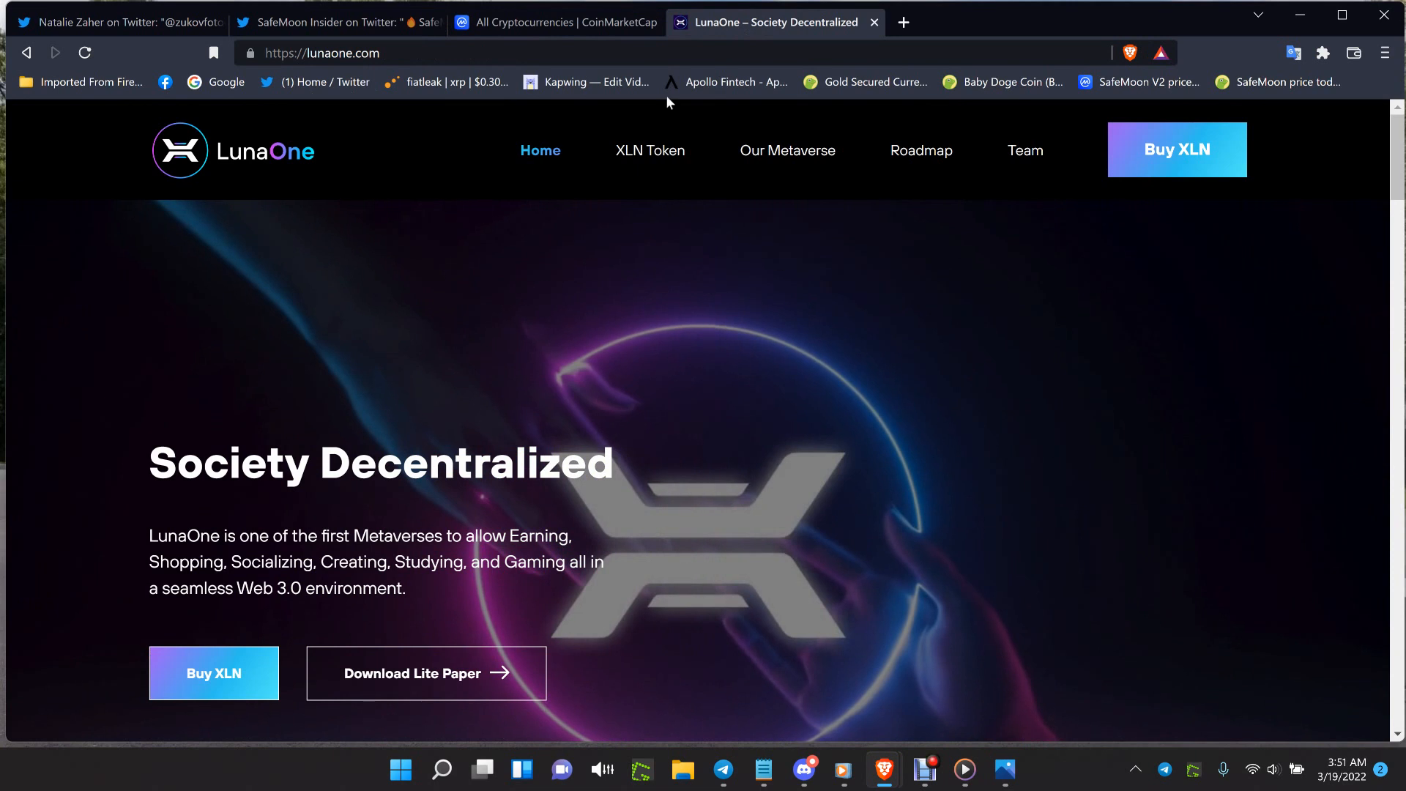
pyautogui.moveTo(1157, 474)
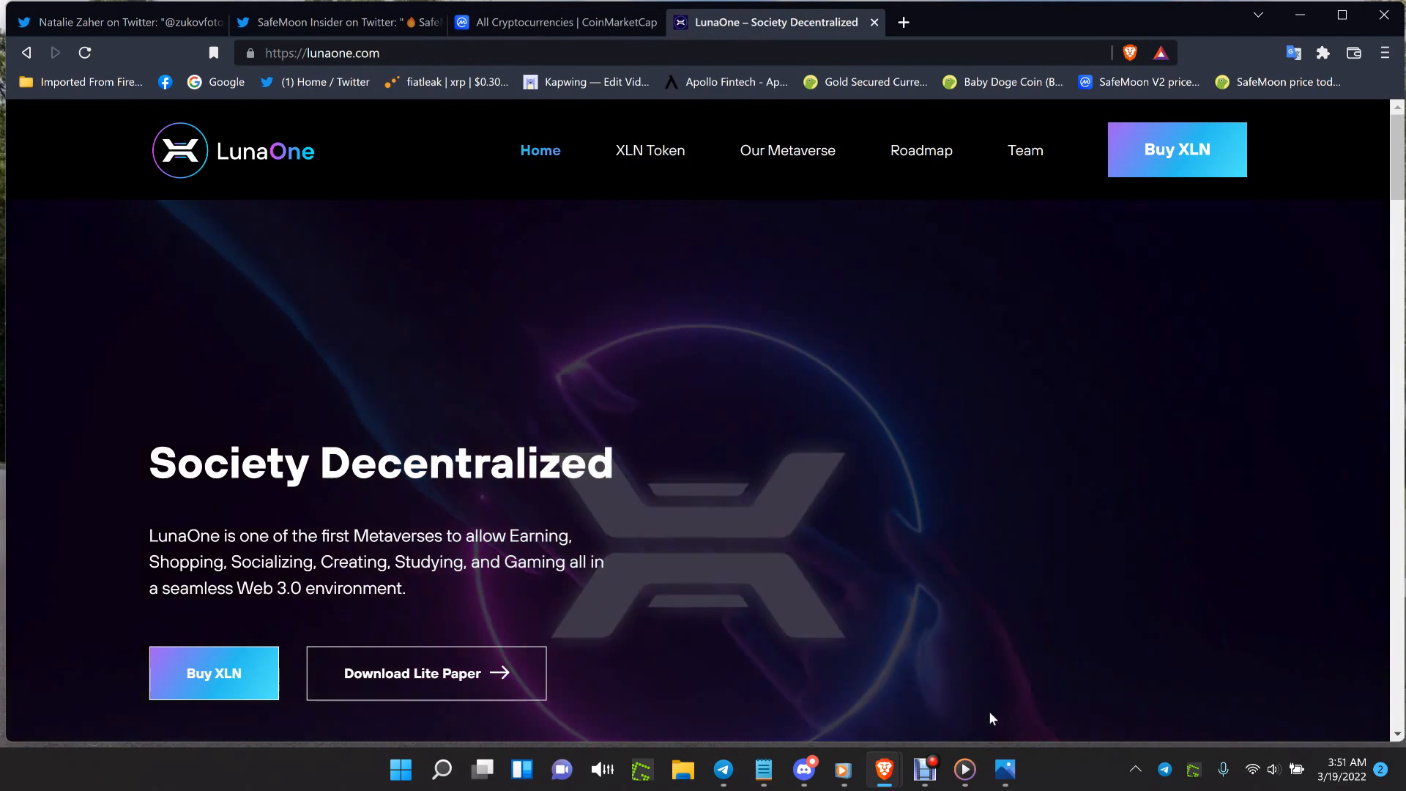
pyautogui.moveTo(1003, 769)
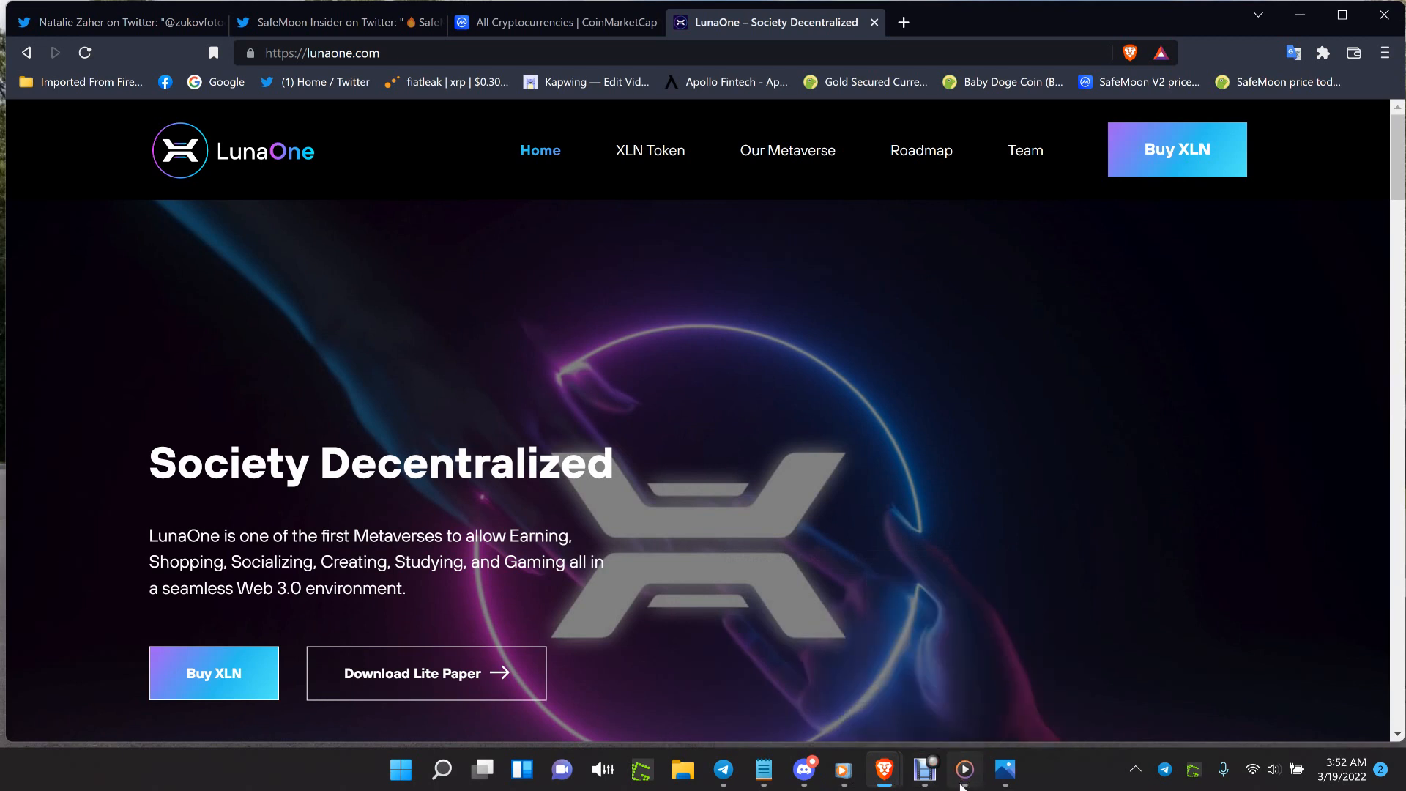
pyautogui.click(965, 768)
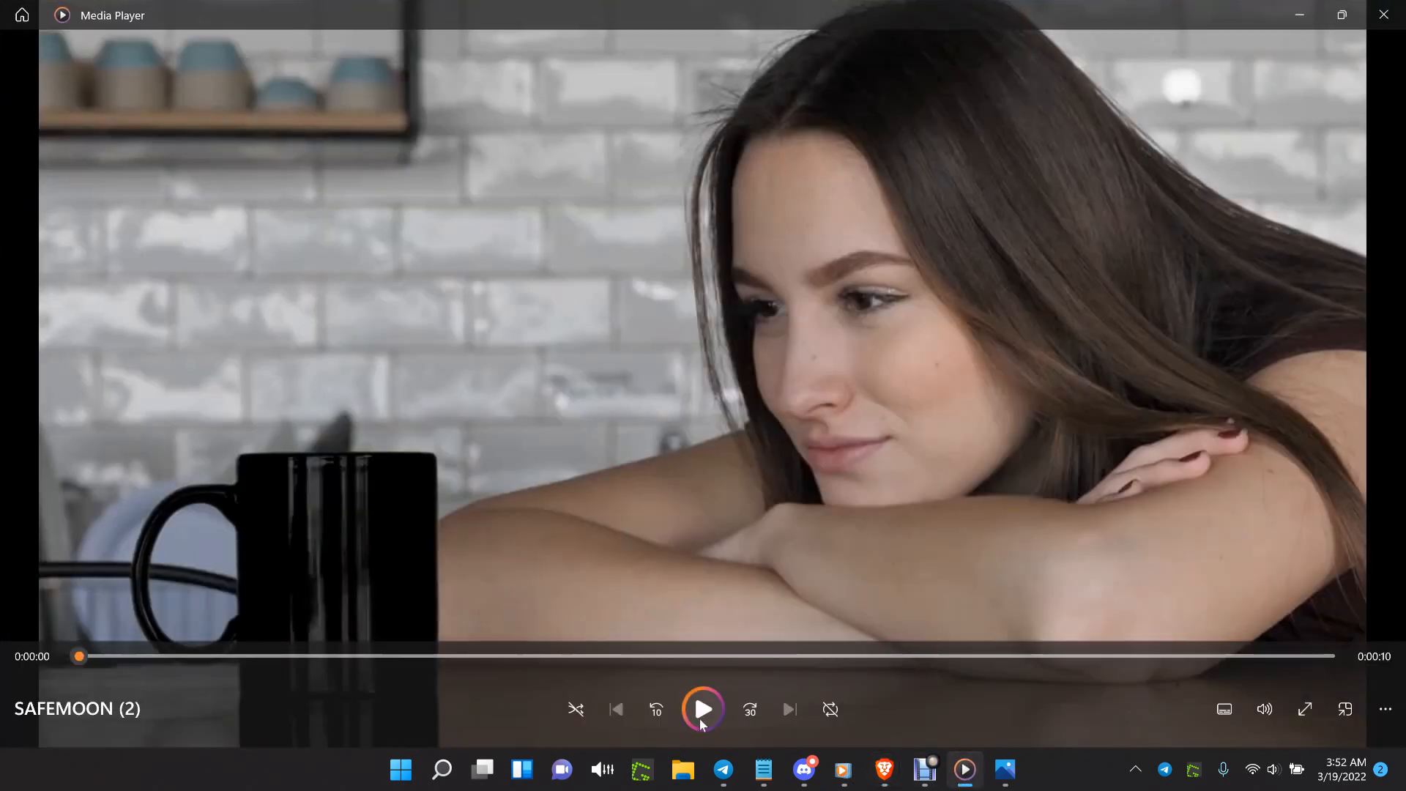
pyautogui.moveTo(702, 709)
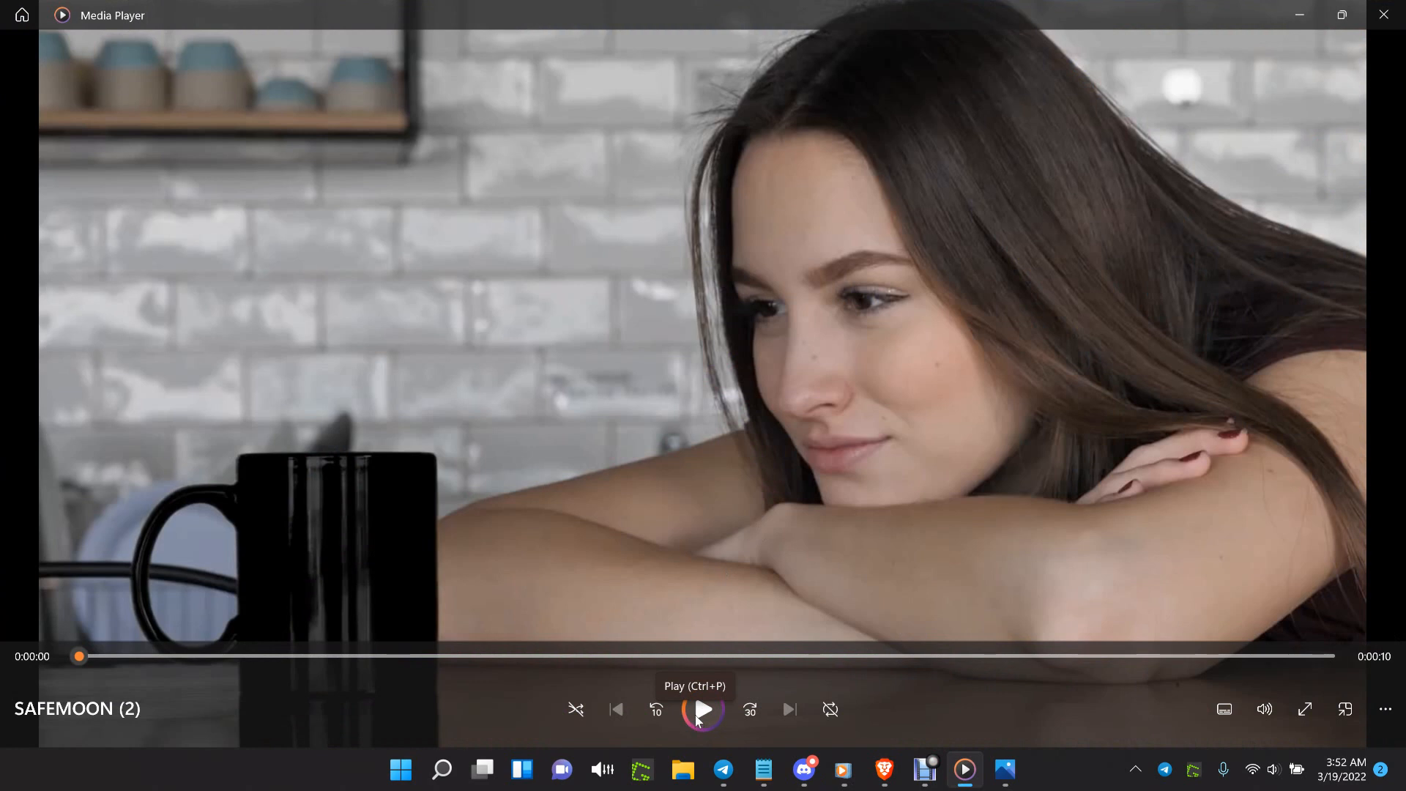